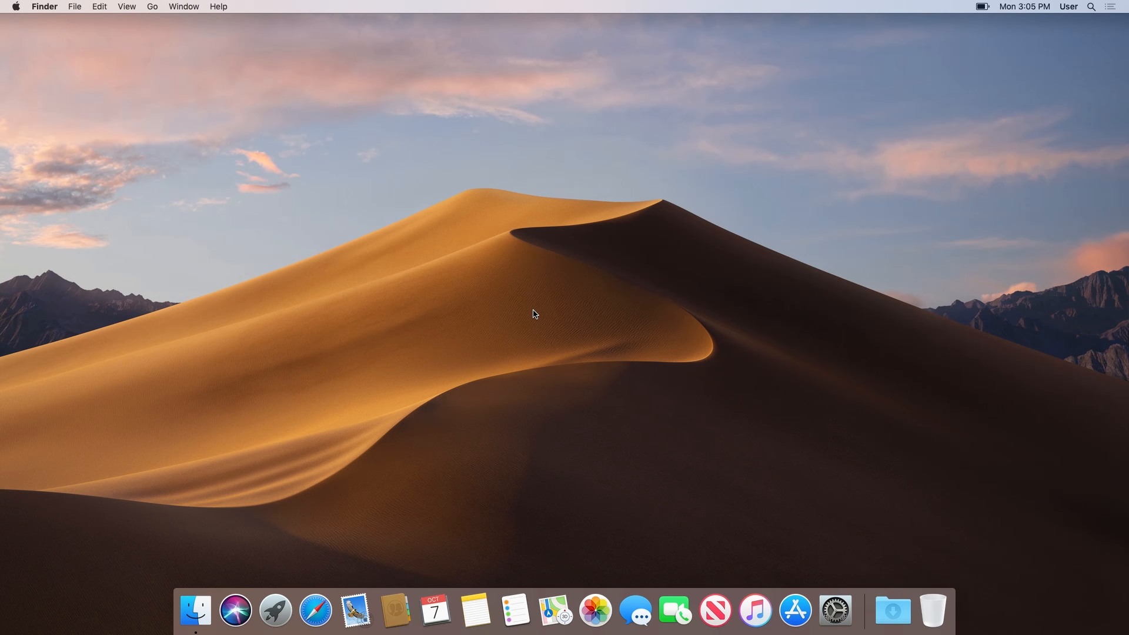
{"action": "mouse_move", "coordinate": [834, 578]}
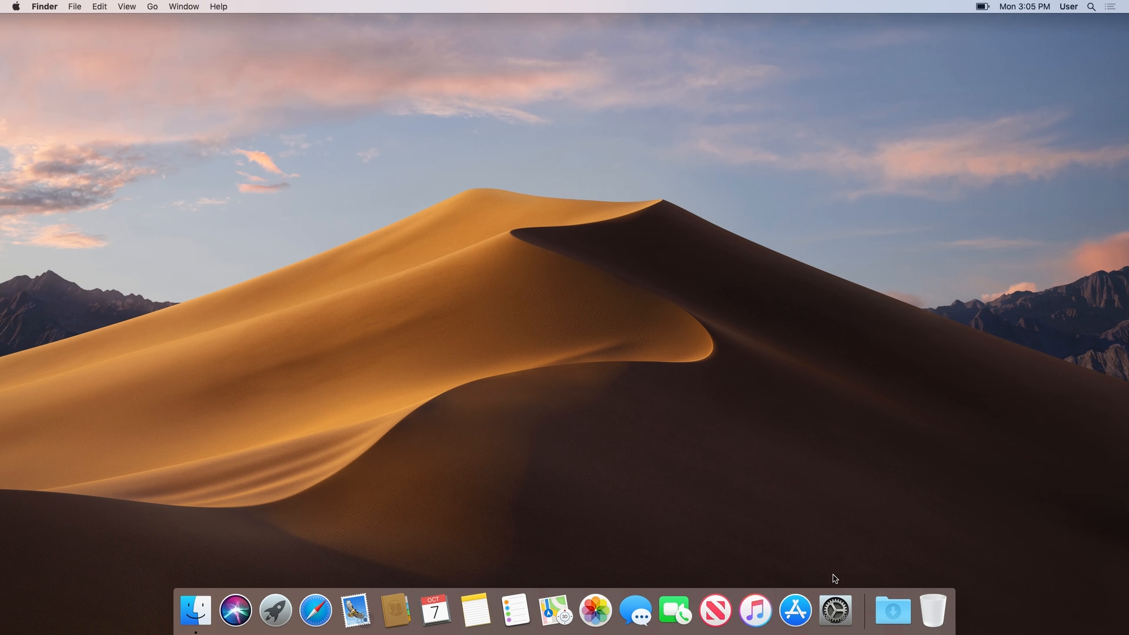
Download the macOS Catalina upgrade from Software Update until its installer opens.
{"action": "left_click", "coordinate": [834, 612]}
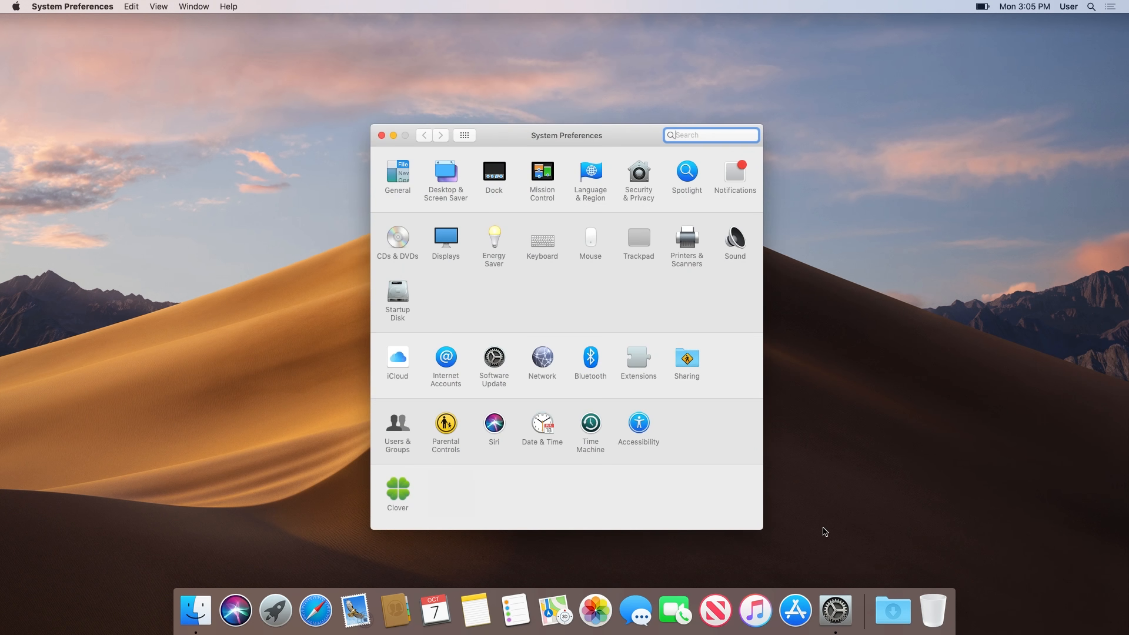
{"action": "mouse_move", "coordinate": [501, 360]}
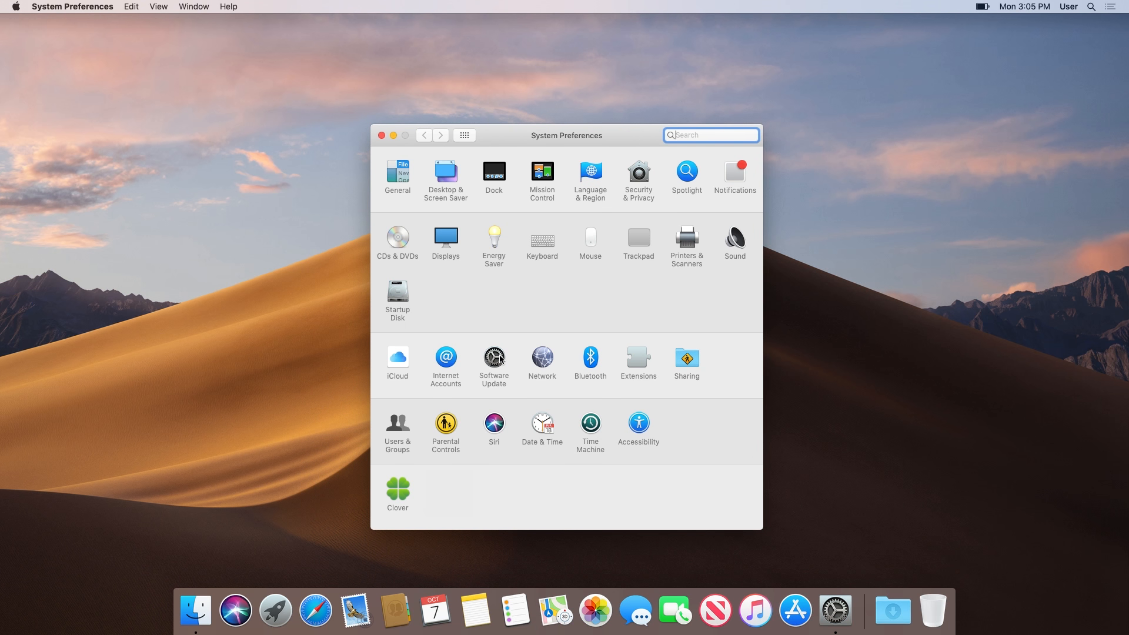
{"action": "left_click", "coordinate": [494, 360]}
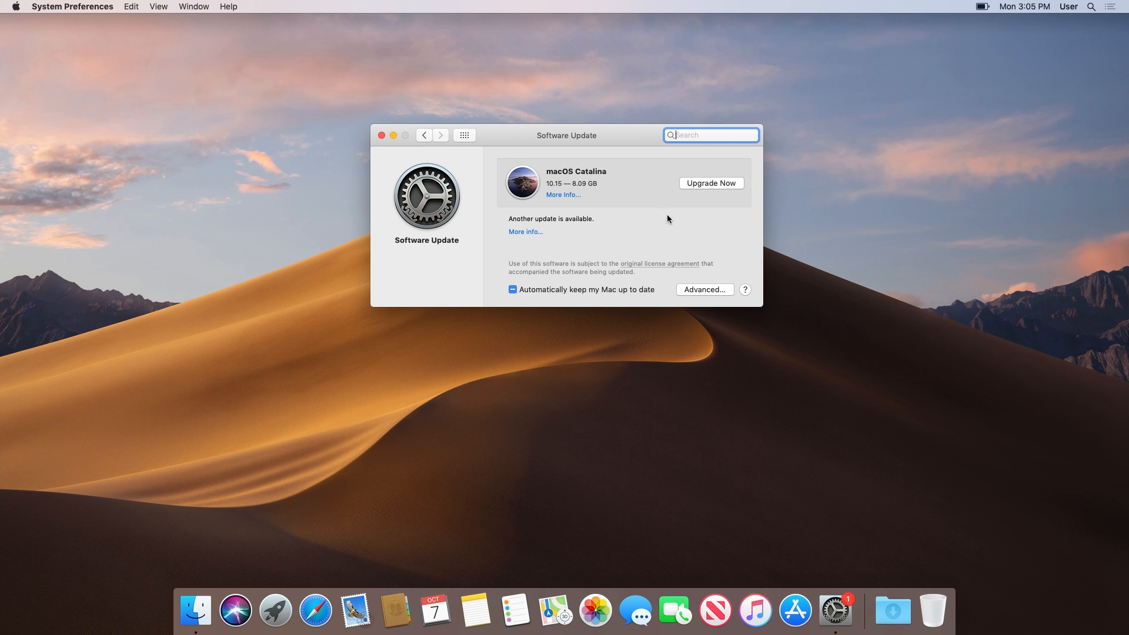
{"action": "left_click", "coordinate": [710, 183]}
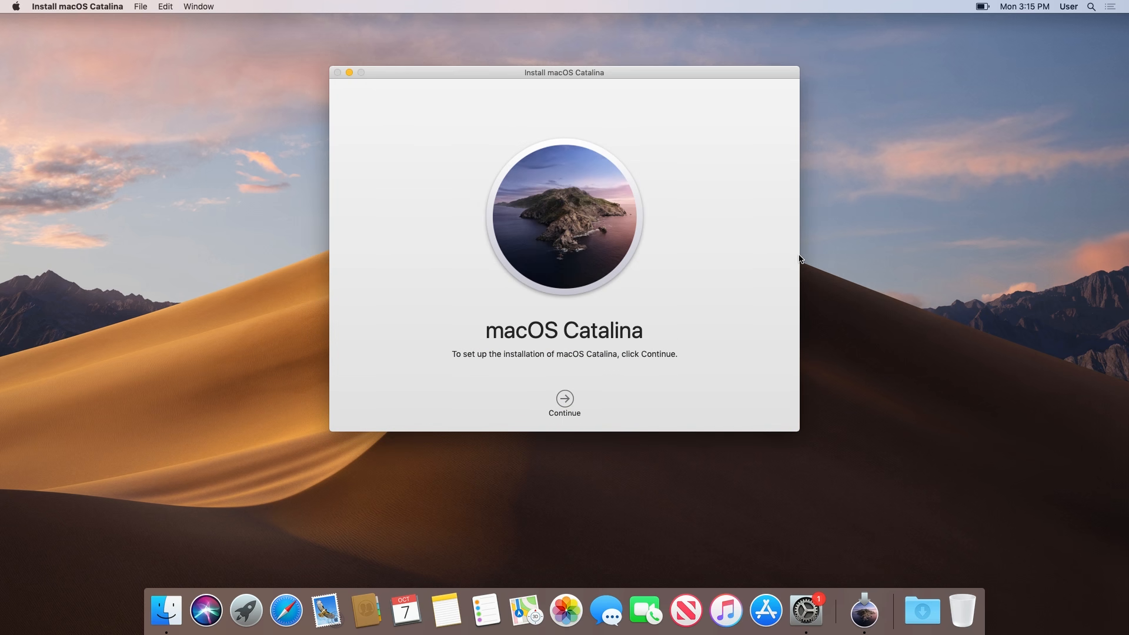
Quit the Catalina installer and select the whole SanDisk Ultra Media device in Disk Utility.
{"action": "left_click", "coordinate": [338, 72]}
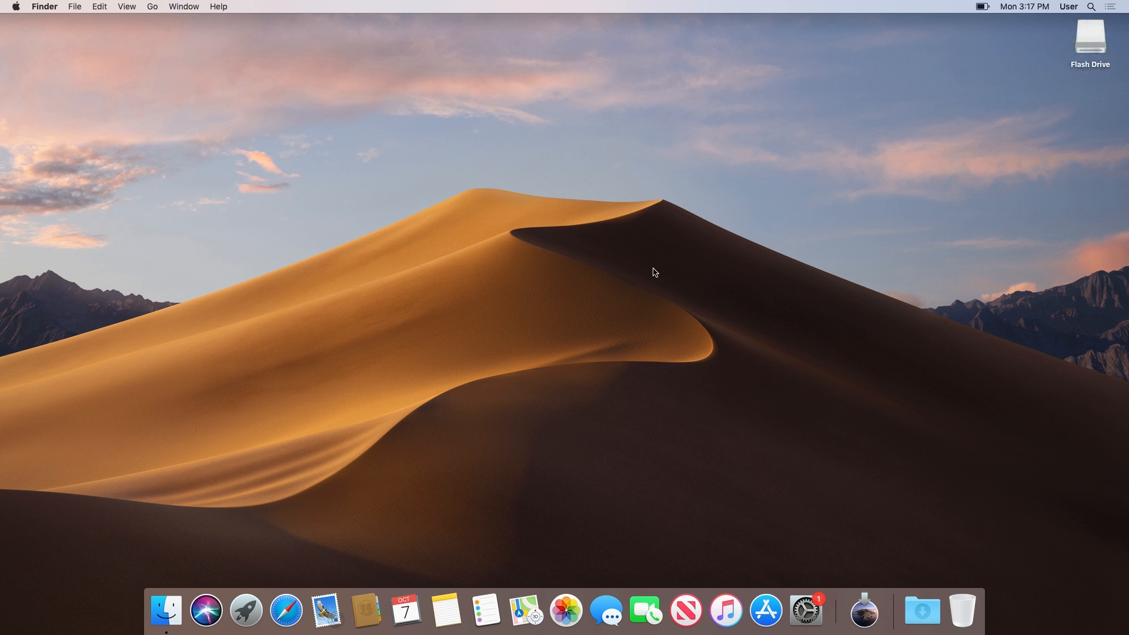
{"action": "mouse_move", "coordinate": [876, 109]}
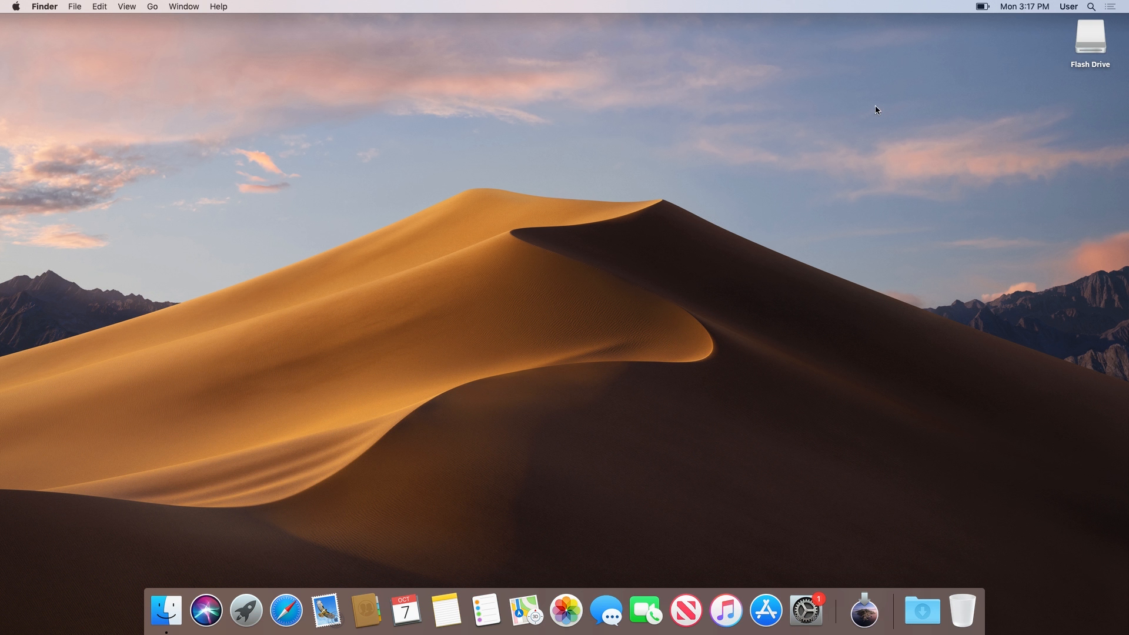
{"action": "left_click", "coordinate": [1092, 6]}
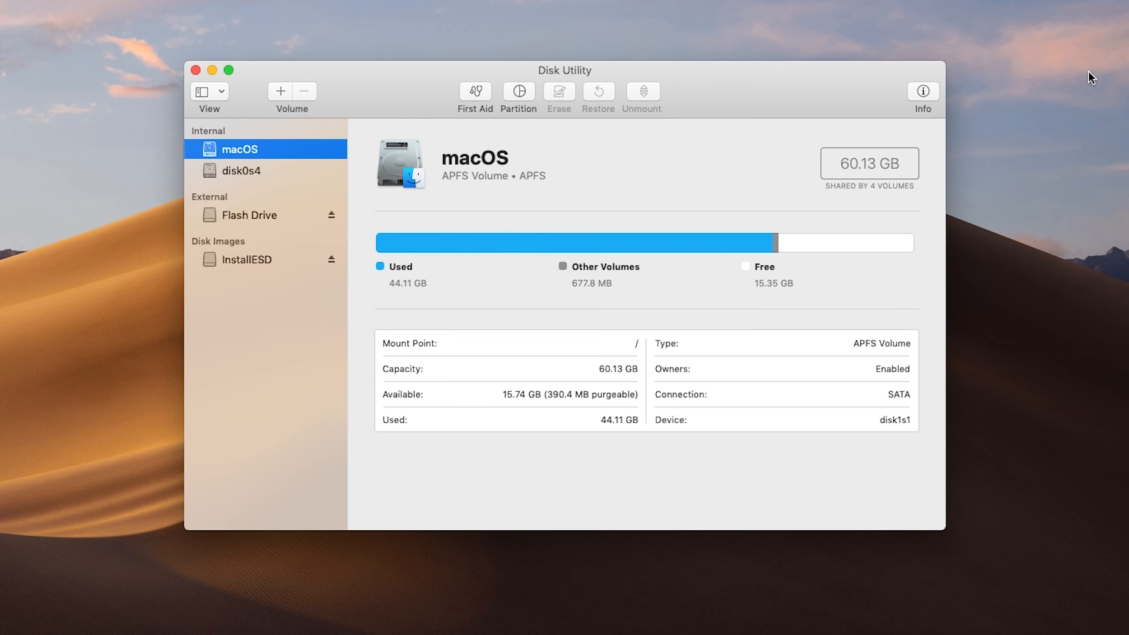
{"action": "left_click", "coordinate": [221, 92]}
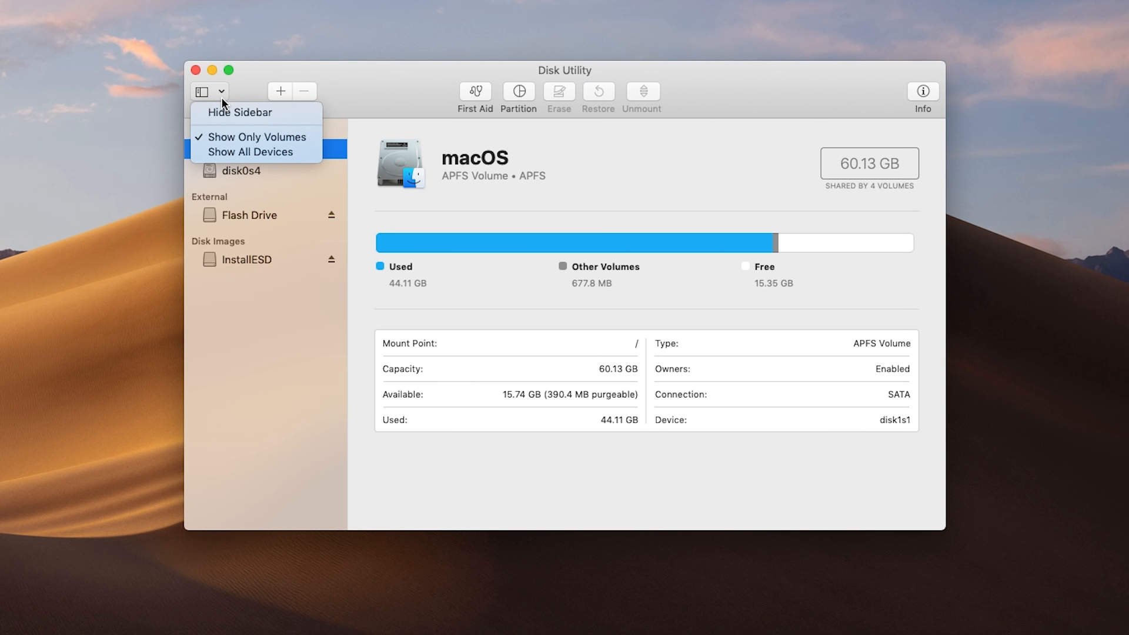
{"action": "left_click", "coordinate": [250, 152]}
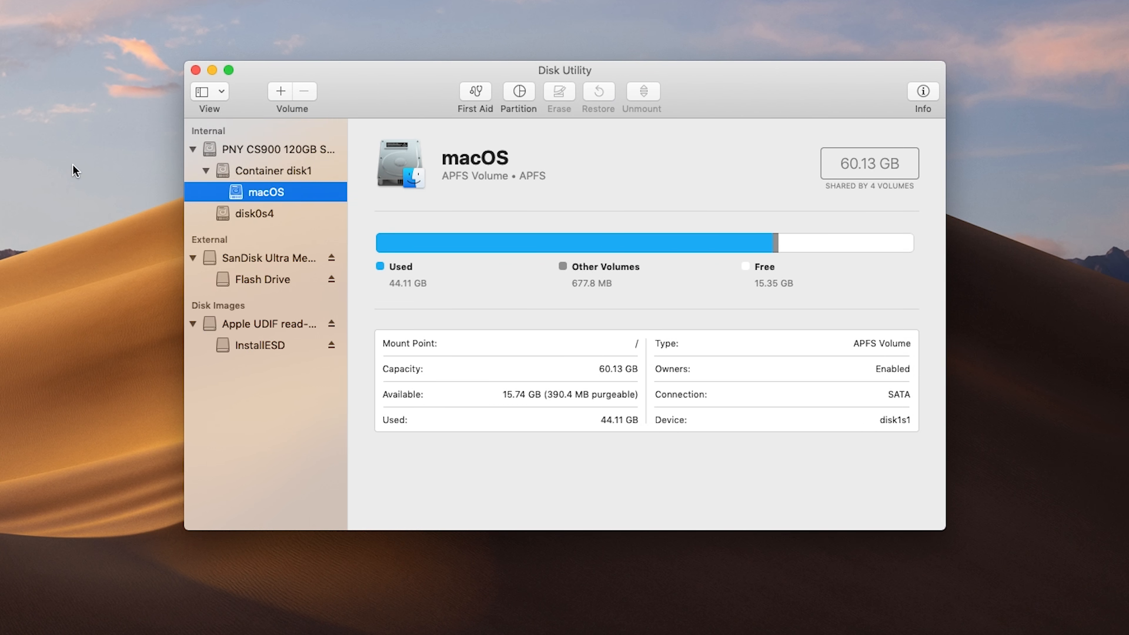
{"action": "left_click", "coordinate": [267, 258]}
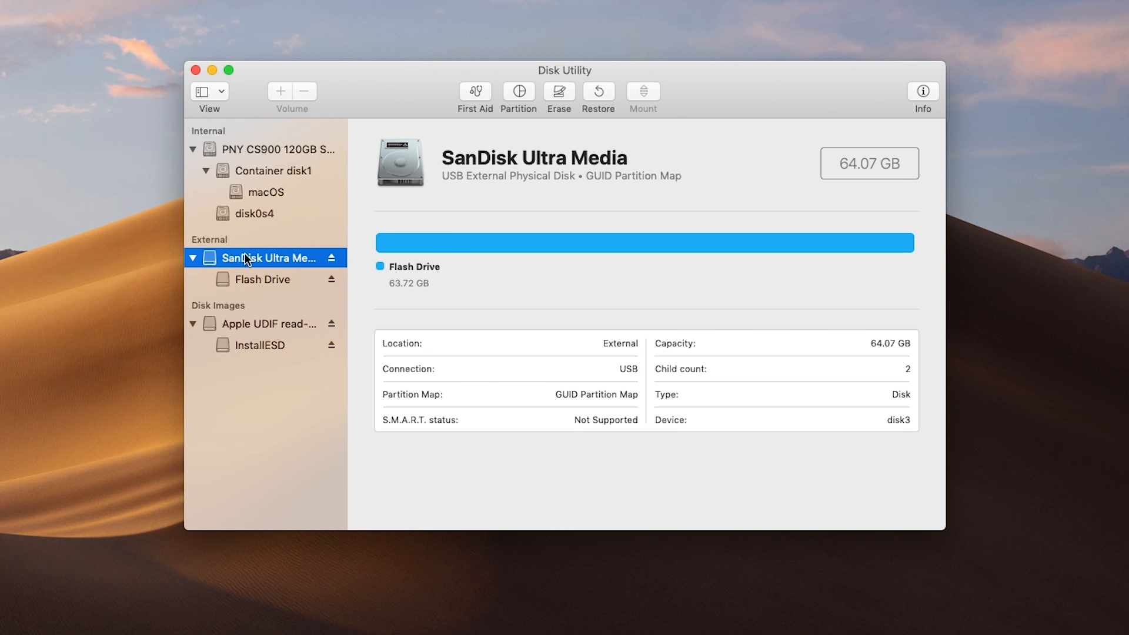
{"action": "mouse_move", "coordinate": [505, 208]}
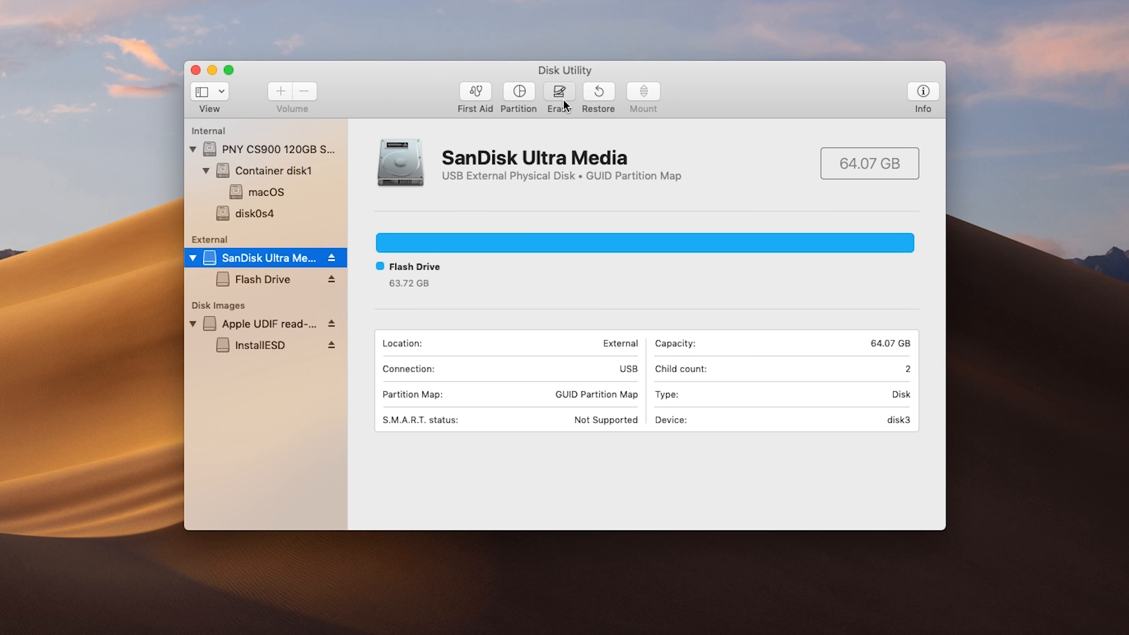
Erase the SanDisk drive as Mac OS Extended (Journaled) named USB, then quit Disk Utility.
{"action": "left_click", "coordinate": [559, 94]}
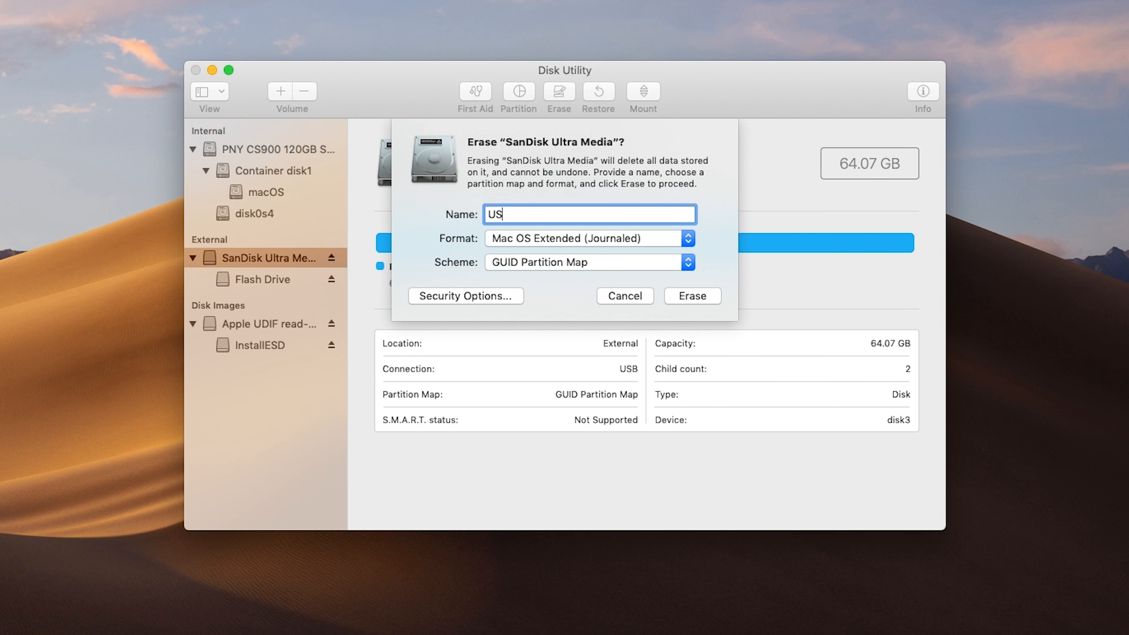
{"action": "type", "text": "B"}
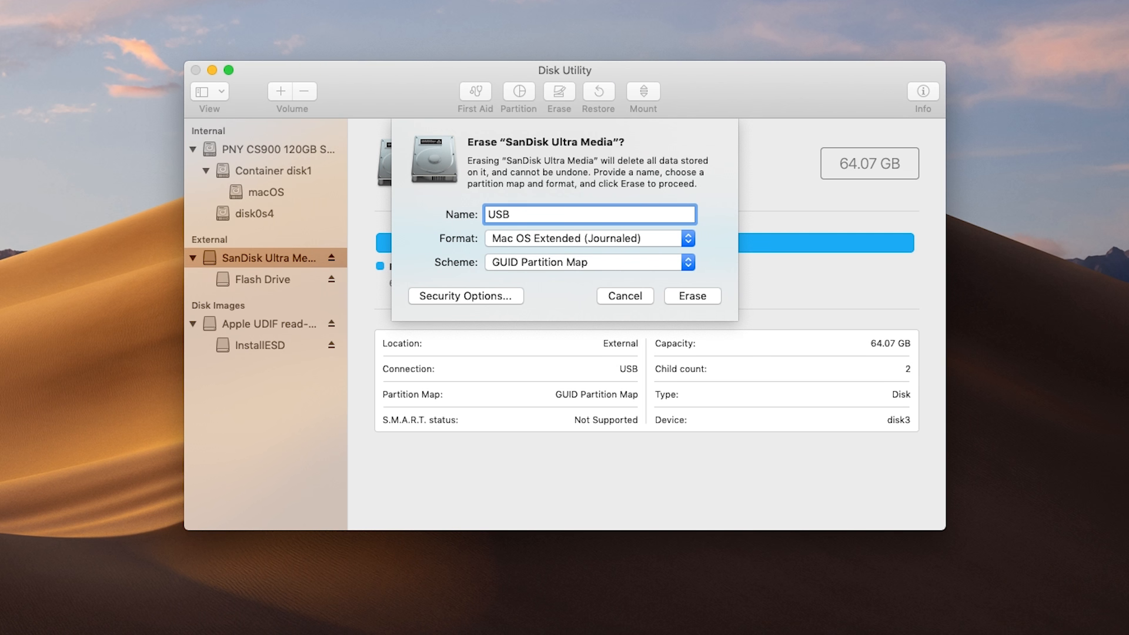
{"action": "left_click", "coordinate": [691, 296]}
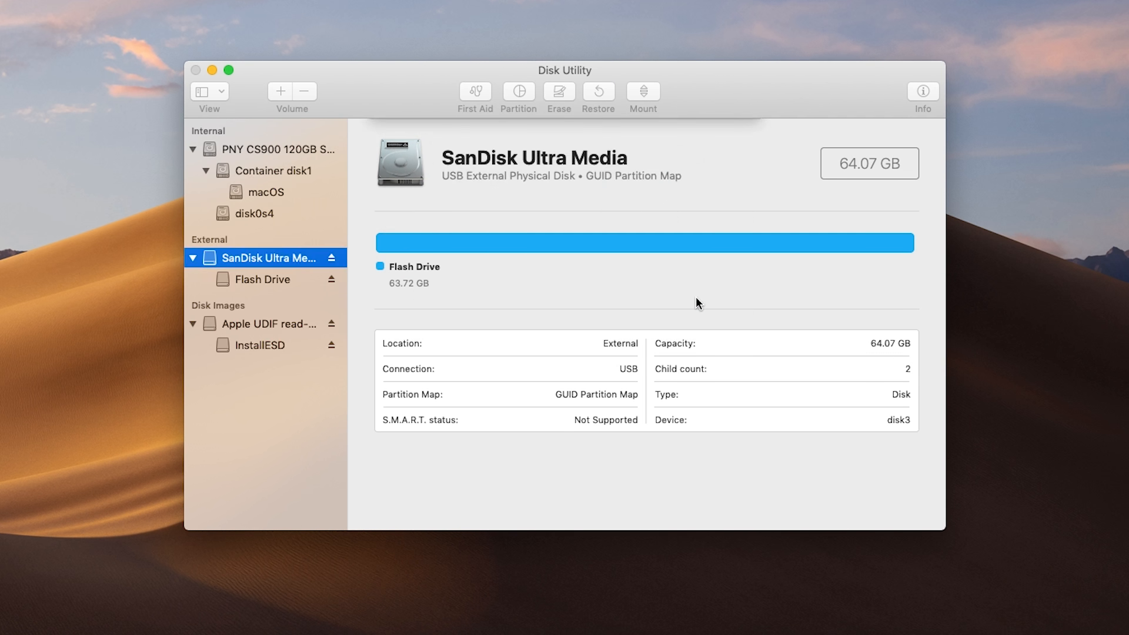
{"action": "left_click", "coordinate": [559, 94]}
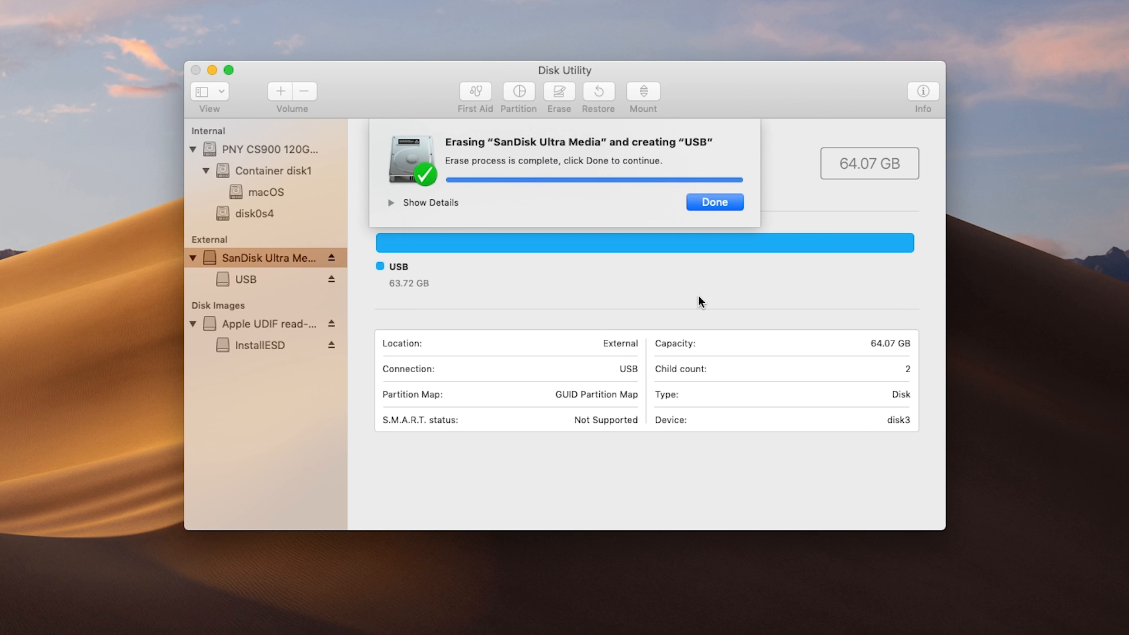
{"action": "left_click", "coordinate": [713, 202]}
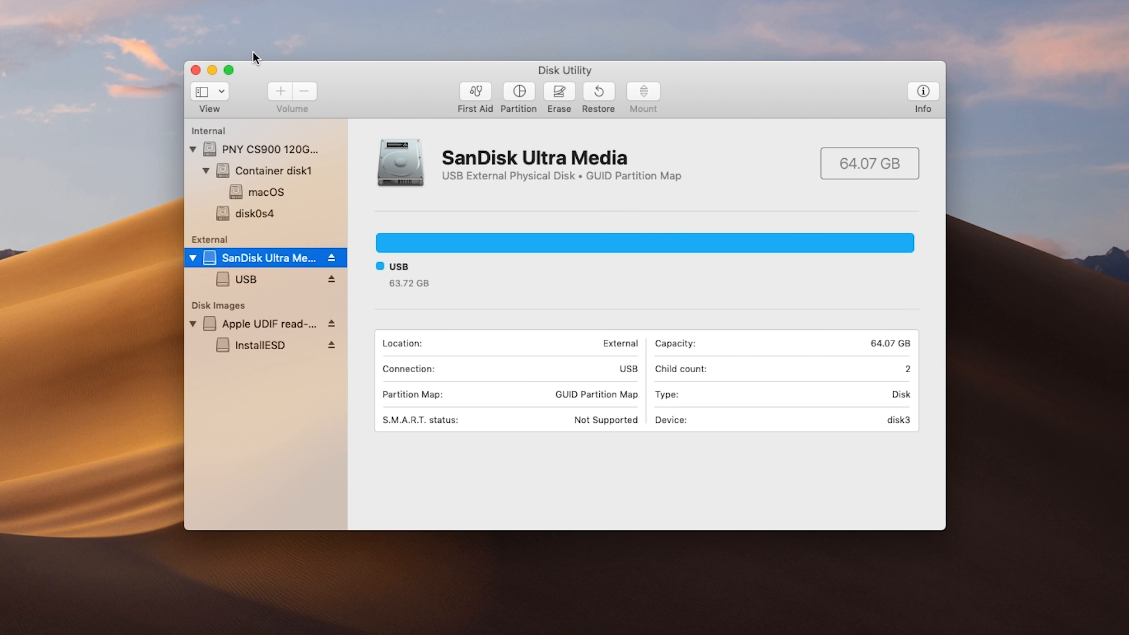
{"action": "left_click", "coordinate": [196, 70]}
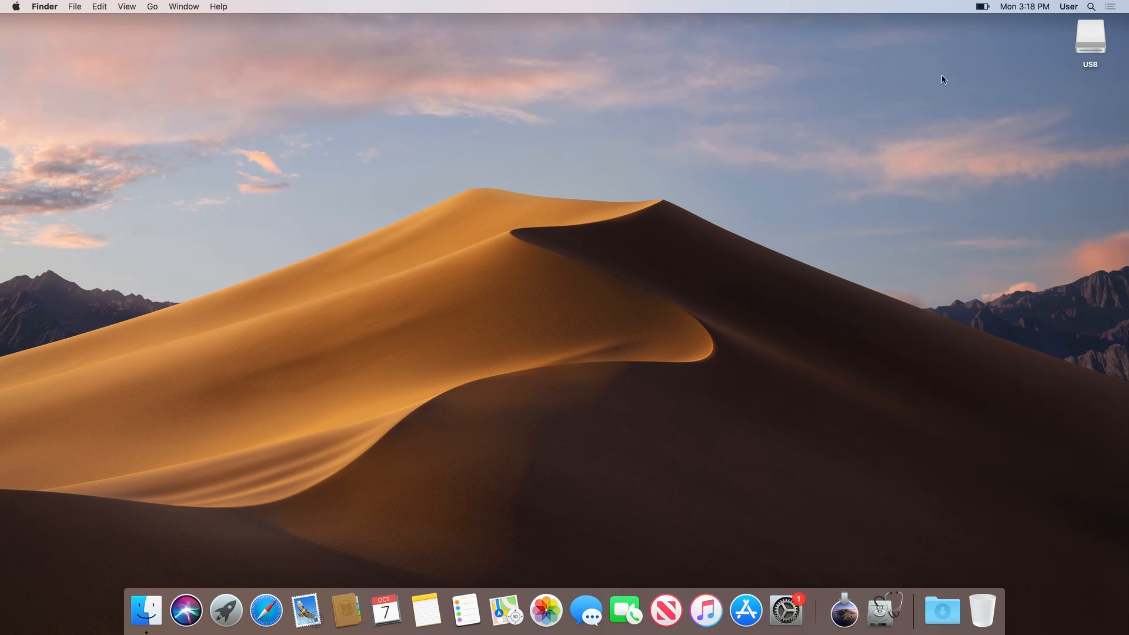
Return to the desktop showing the Install macOS Catalina drive and launch the Clover installer.
{"action": "left_click", "coordinate": [1092, 6]}
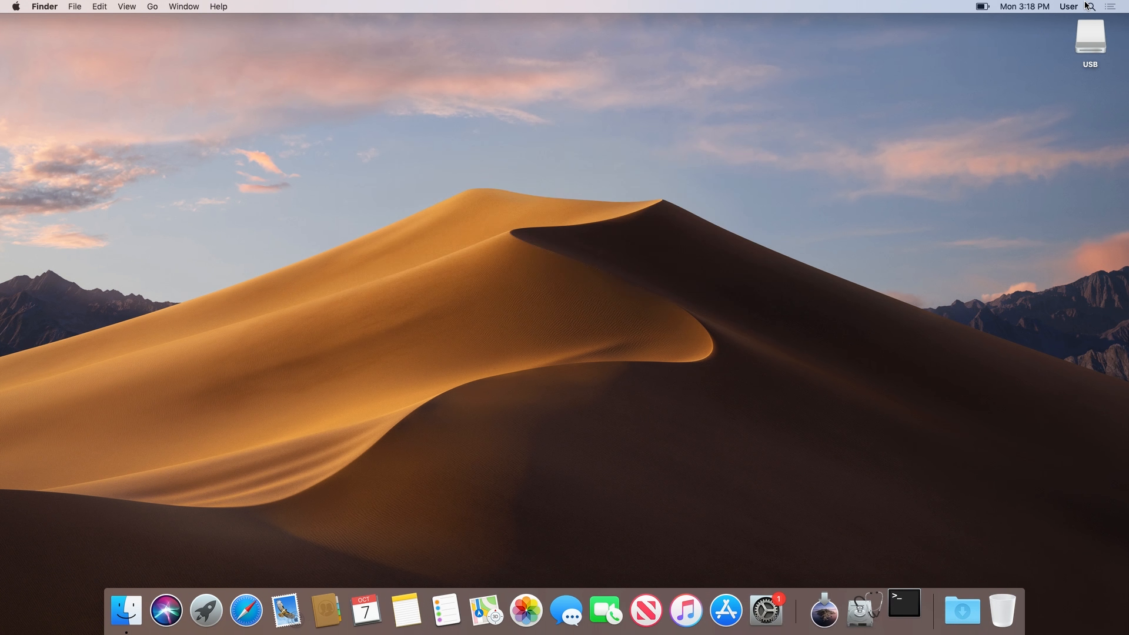
{"action": "left_click", "coordinate": [904, 610]}
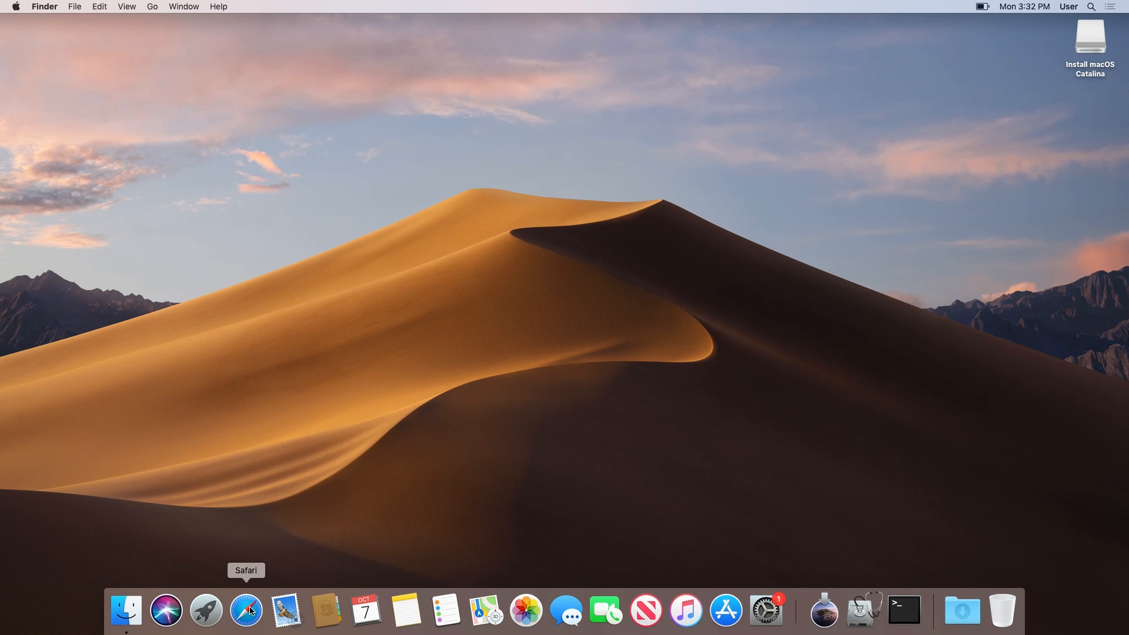
{"action": "left_click", "coordinate": [245, 612]}
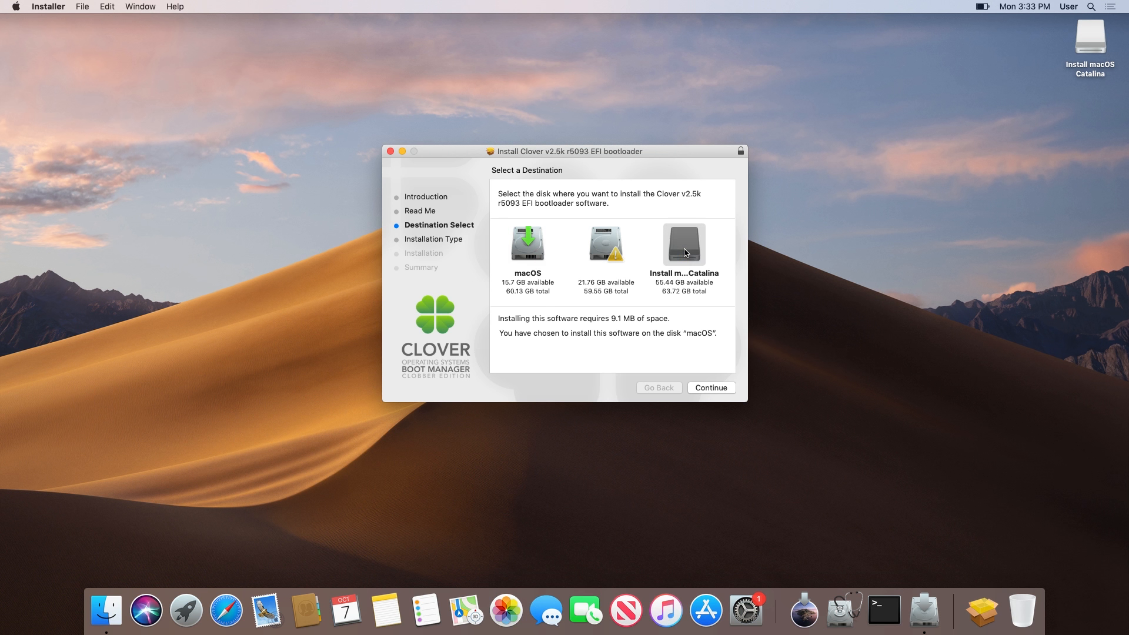
Install Clover to Install macOS Catalina's ESP for UEFI booting with recommended UEFI drivers.
{"action": "left_click", "coordinate": [683, 243]}
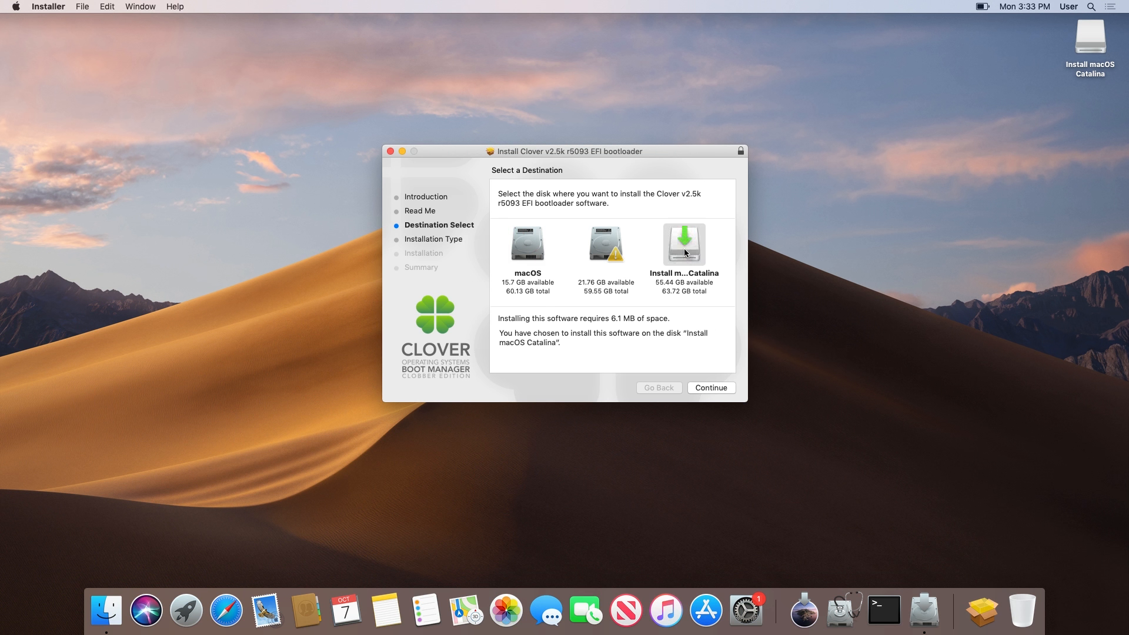
{"action": "mouse_move", "coordinate": [711, 347]}
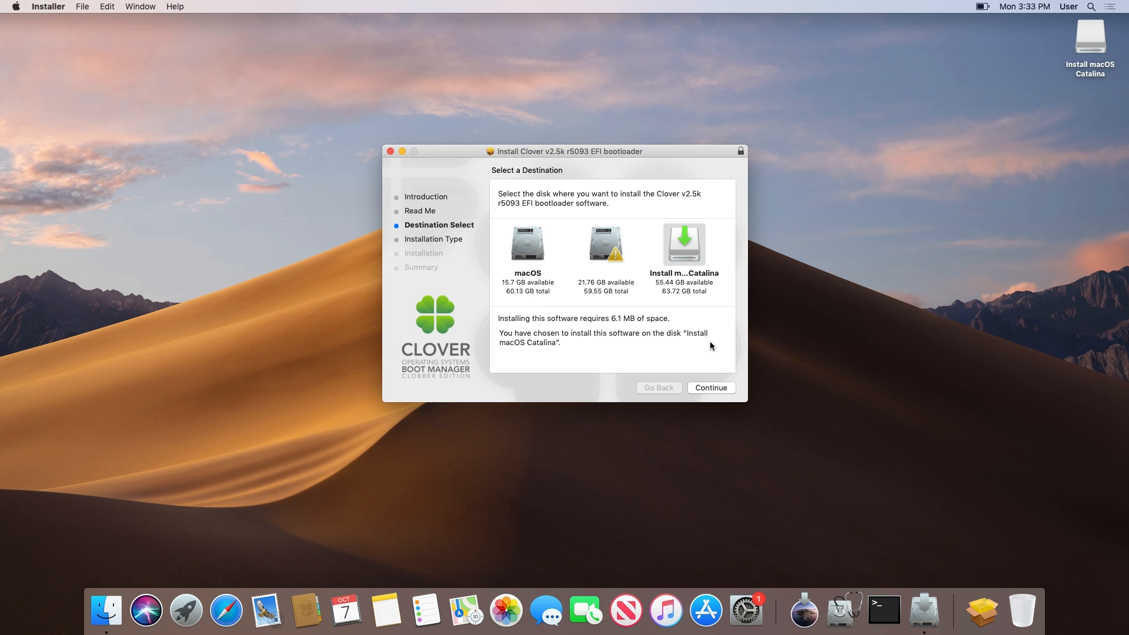
{"action": "left_click", "coordinate": [710, 388]}
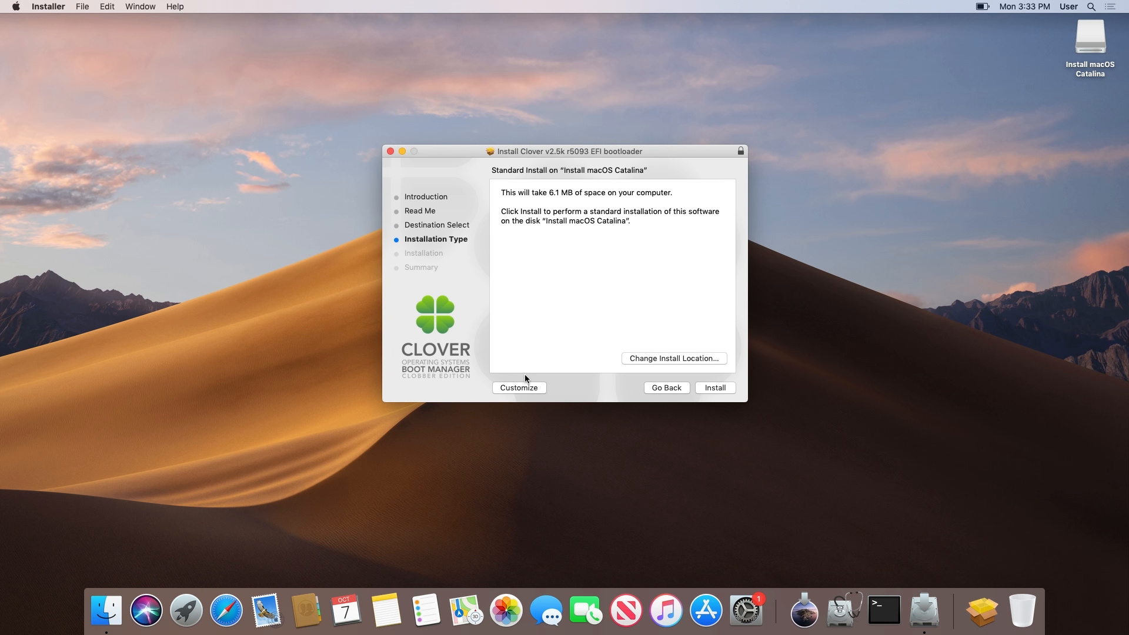
{"action": "left_click", "coordinate": [518, 387]}
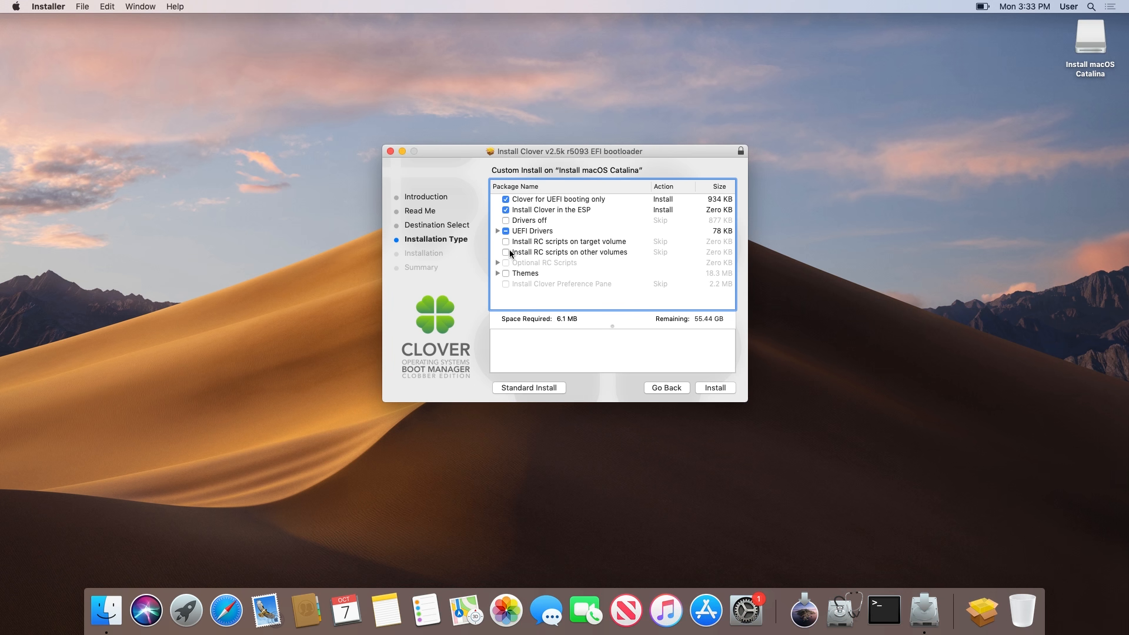
{"action": "left_click", "coordinate": [498, 231]}
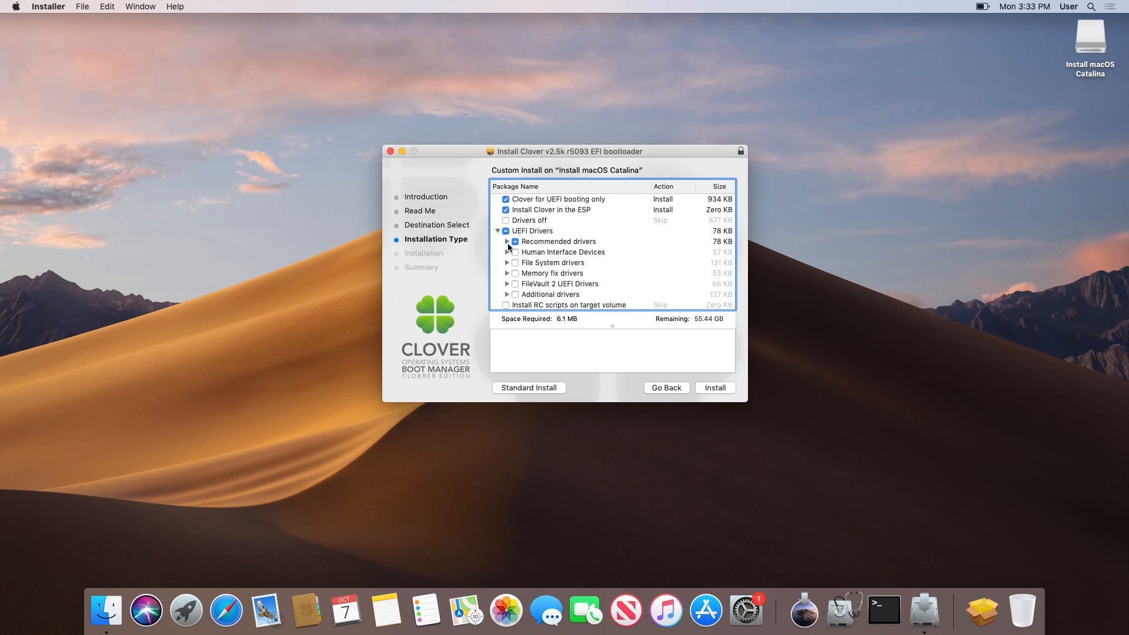
{"action": "left_click", "coordinate": [508, 241]}
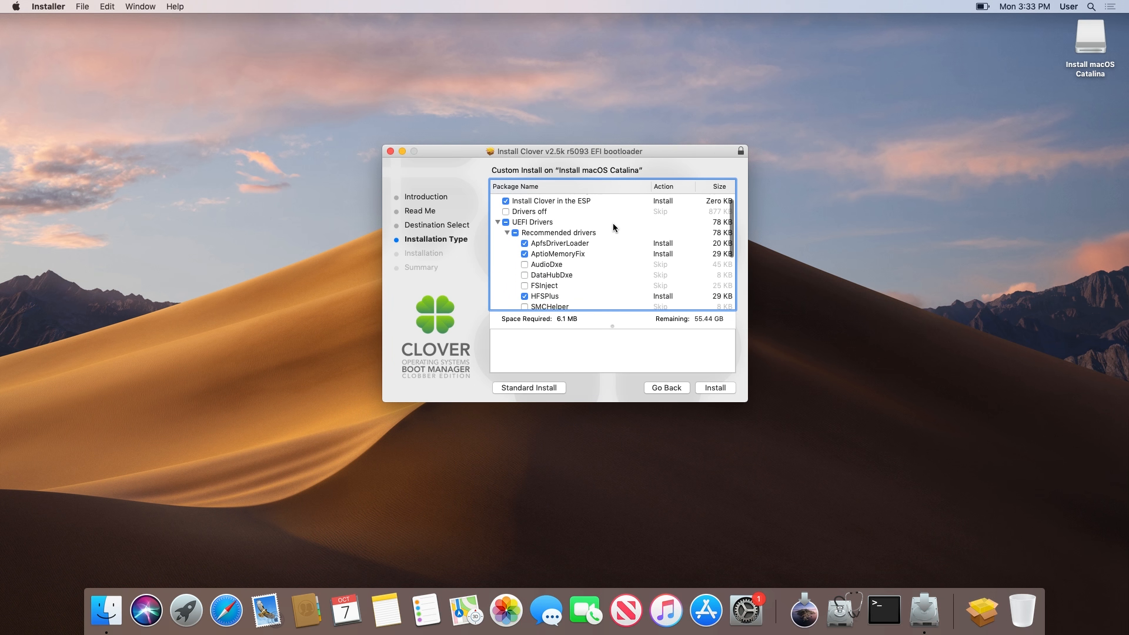
{"action": "scroll", "scroll_direction": "down", "scroll_amount": 3}
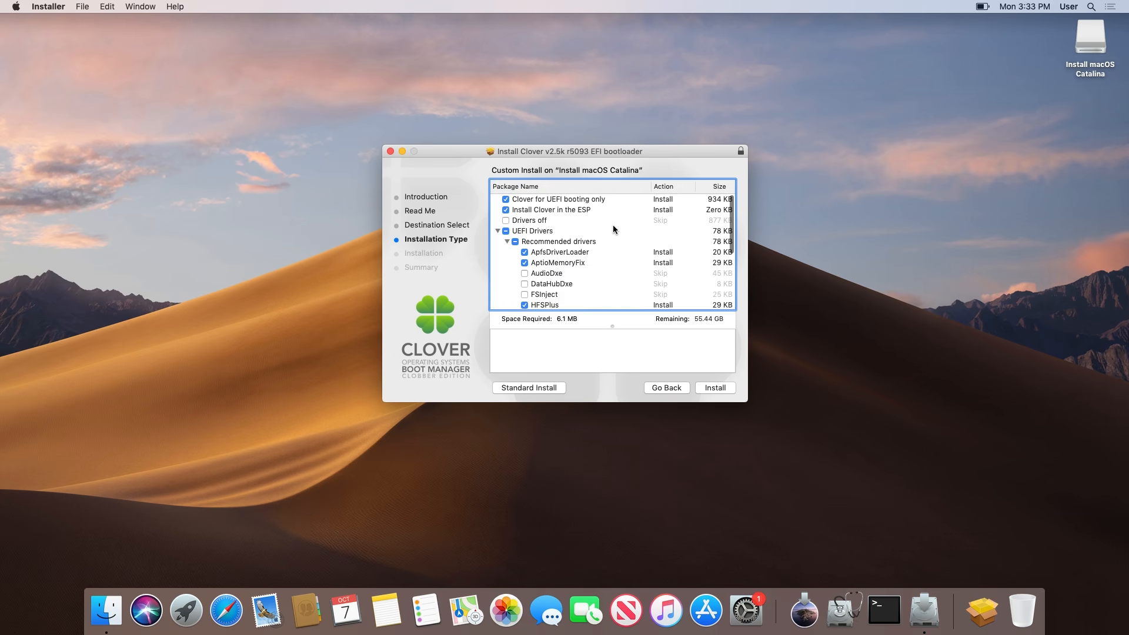
{"action": "left_click", "coordinate": [713, 388]}
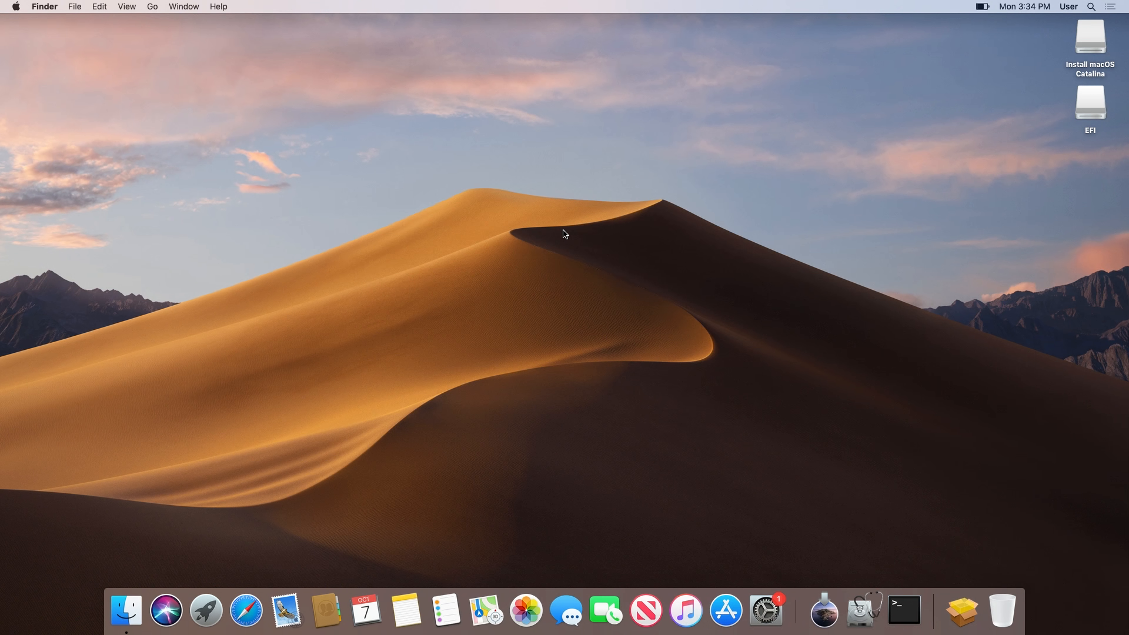
{"action": "left_click", "coordinate": [246, 611]}
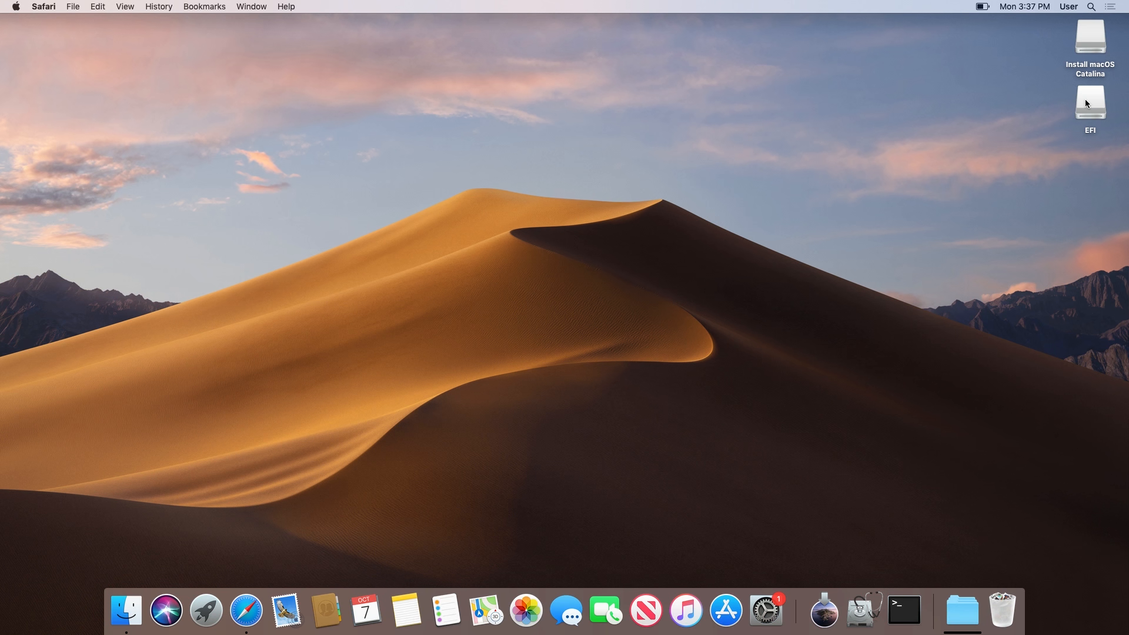
Open EFI > CLOVER > kexts to add AtherosE2200Ethernet, FakeSMC and USBInjectAll to Other.
{"action": "double_click", "coordinate": [1090, 102]}
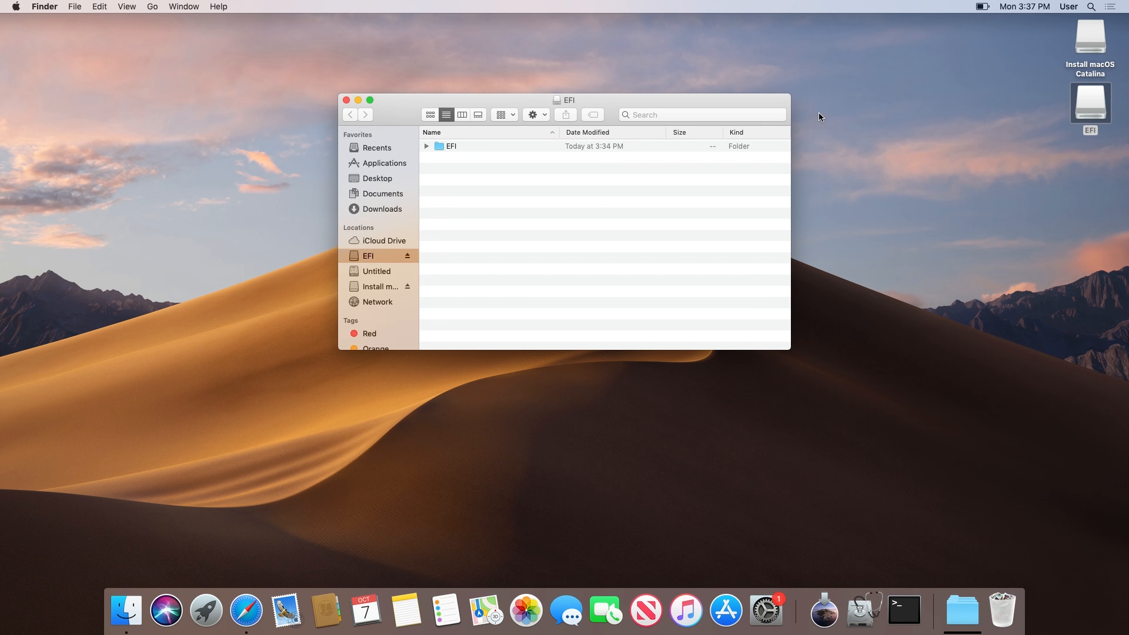
{"action": "mouse_move", "coordinate": [918, 192]}
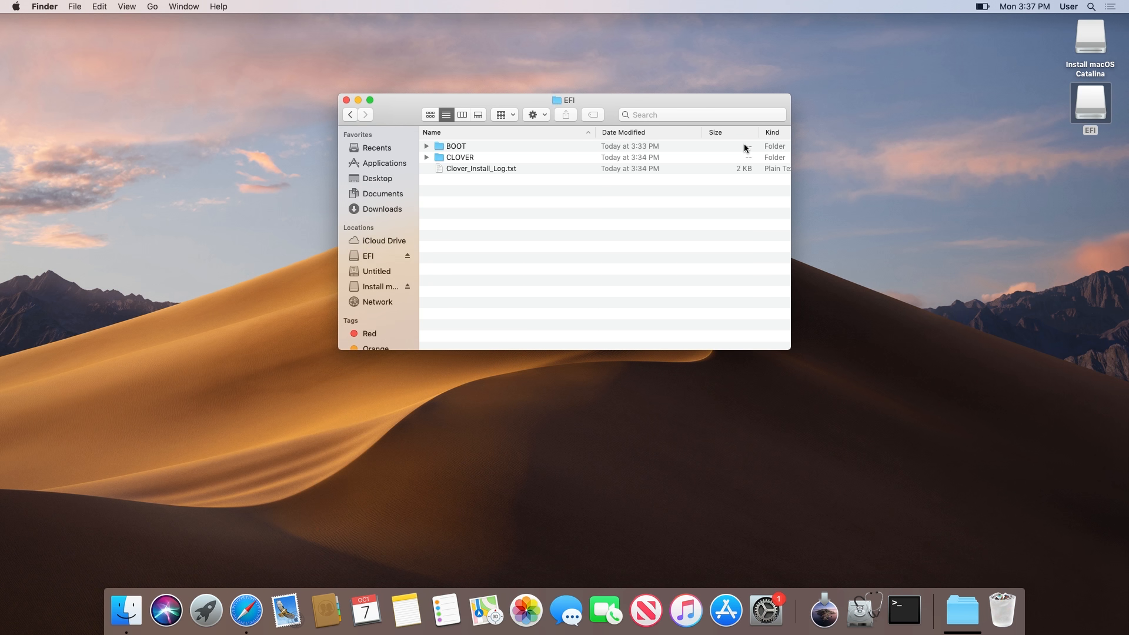
{"action": "double_click", "coordinate": [460, 157]}
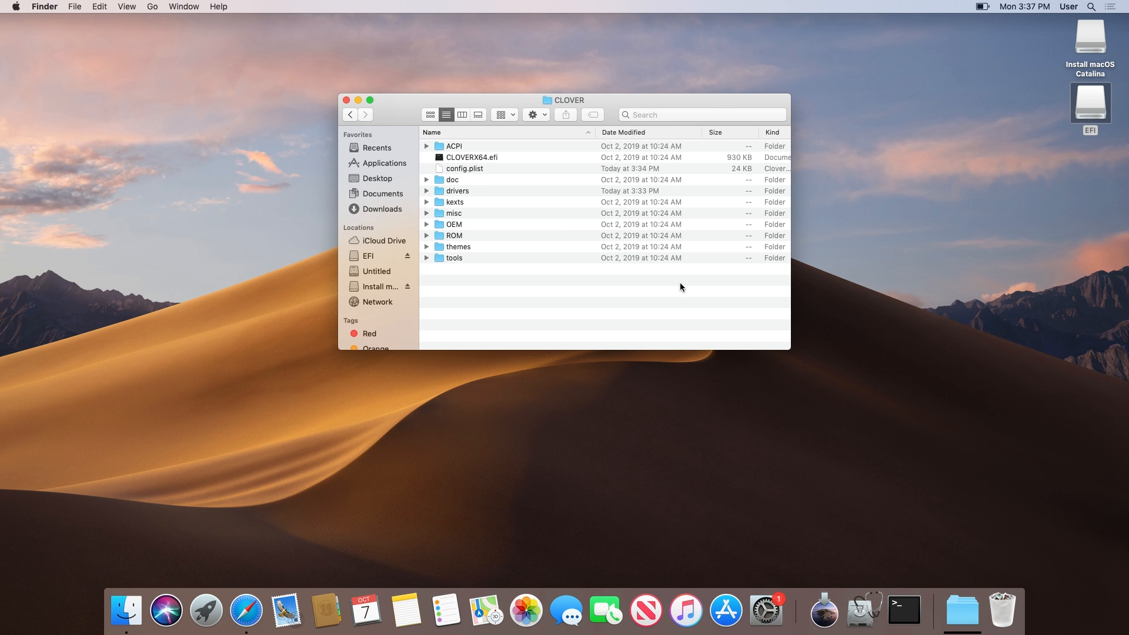
{"action": "double_click", "coordinate": [455, 202]}
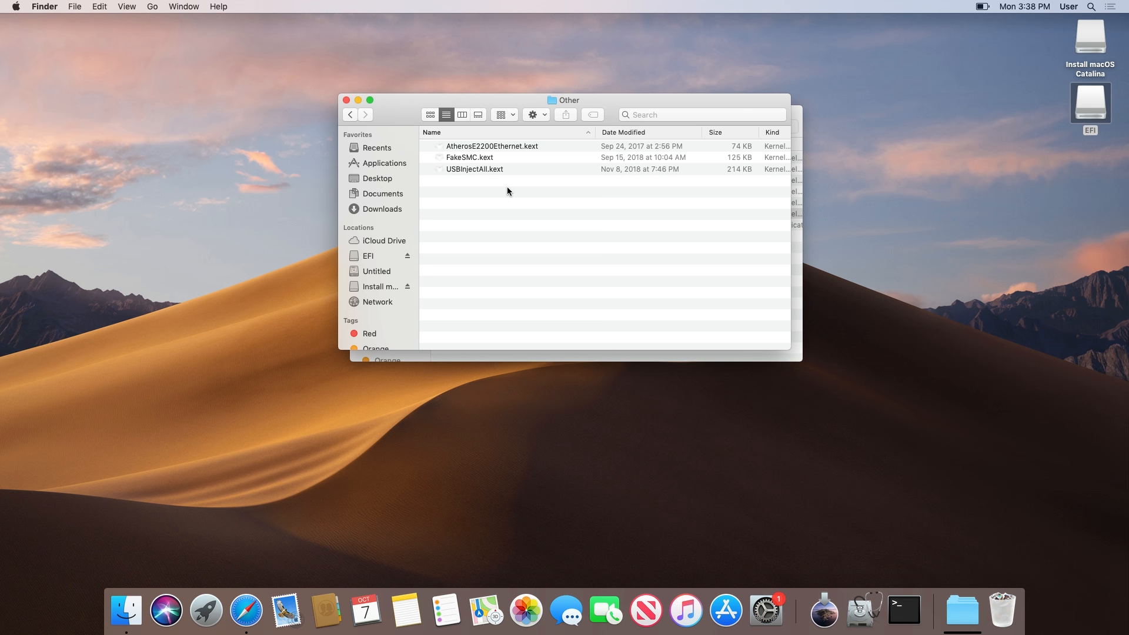
{"action": "left_click", "coordinate": [346, 100]}
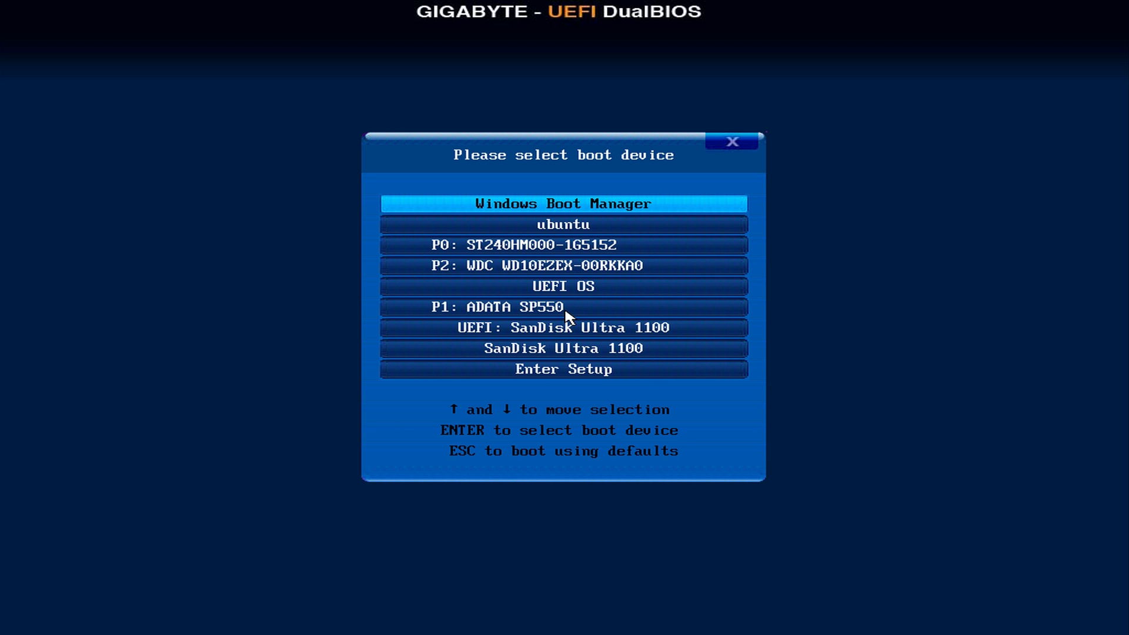
Boot from the UEFI: SanDisk Ultra 1100 device in the Gigabyte boot menu.
{"action": "left_click", "coordinate": [563, 327]}
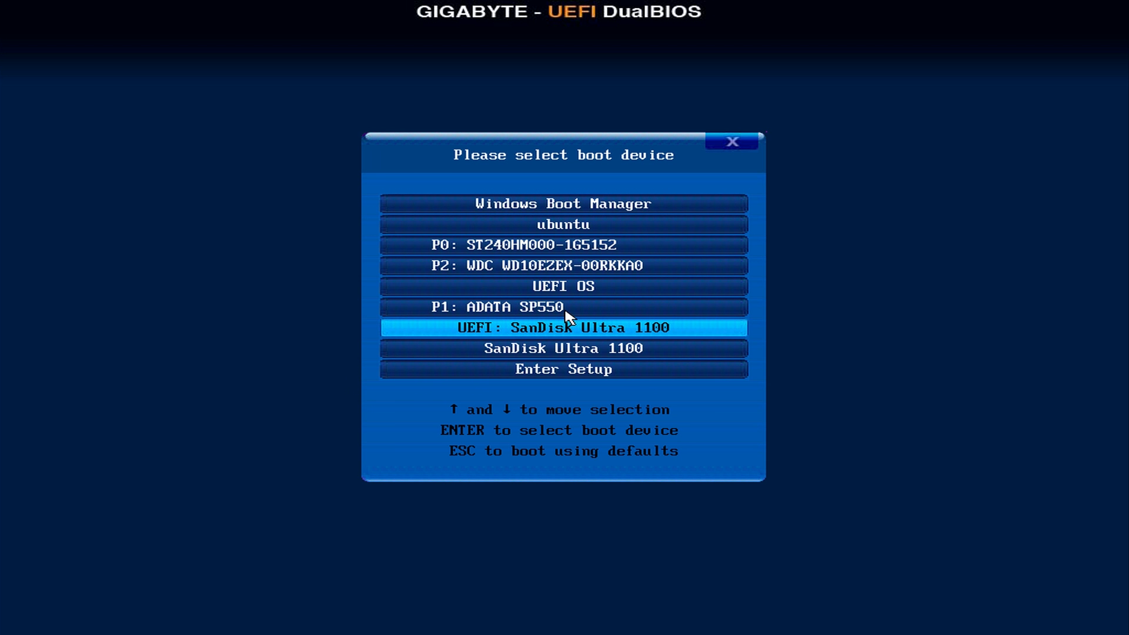
{"action": "key", "text": "enter"}
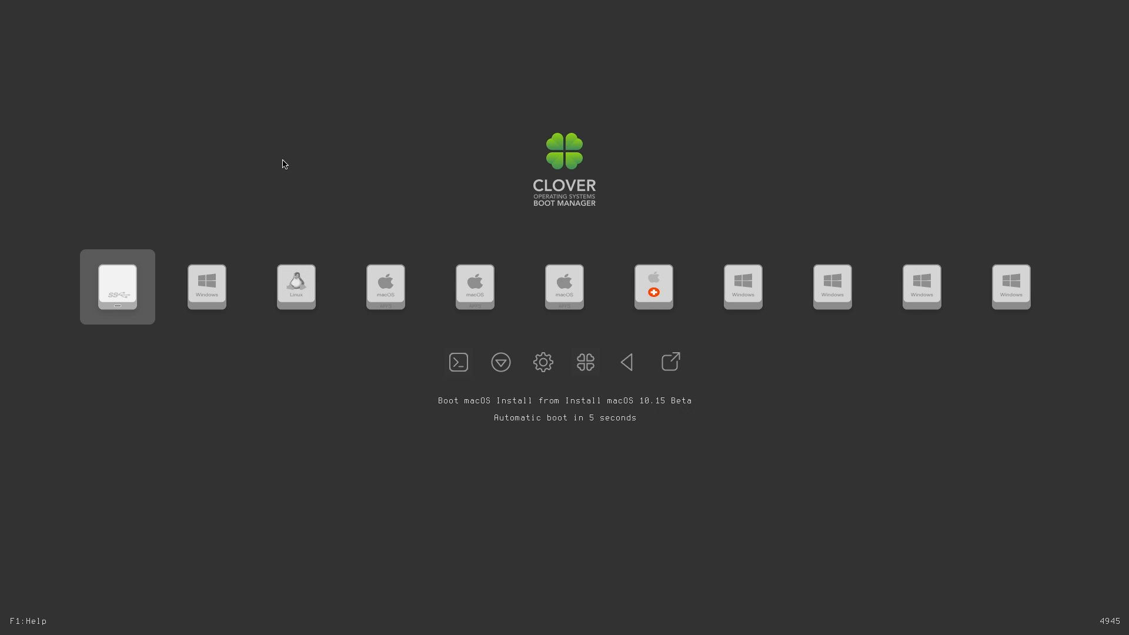
Enter -lilubeta as the boot arguments in Clover's Options menu.
{"action": "left_click", "coordinate": [542, 362]}
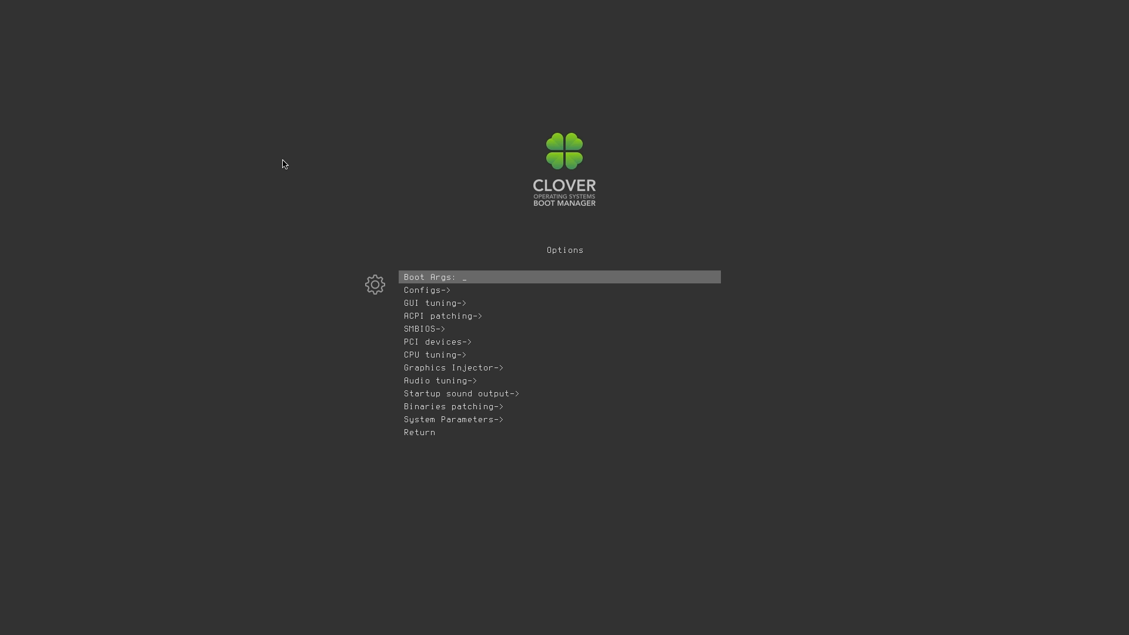
{"action": "type", "text": "-lilubeta"}
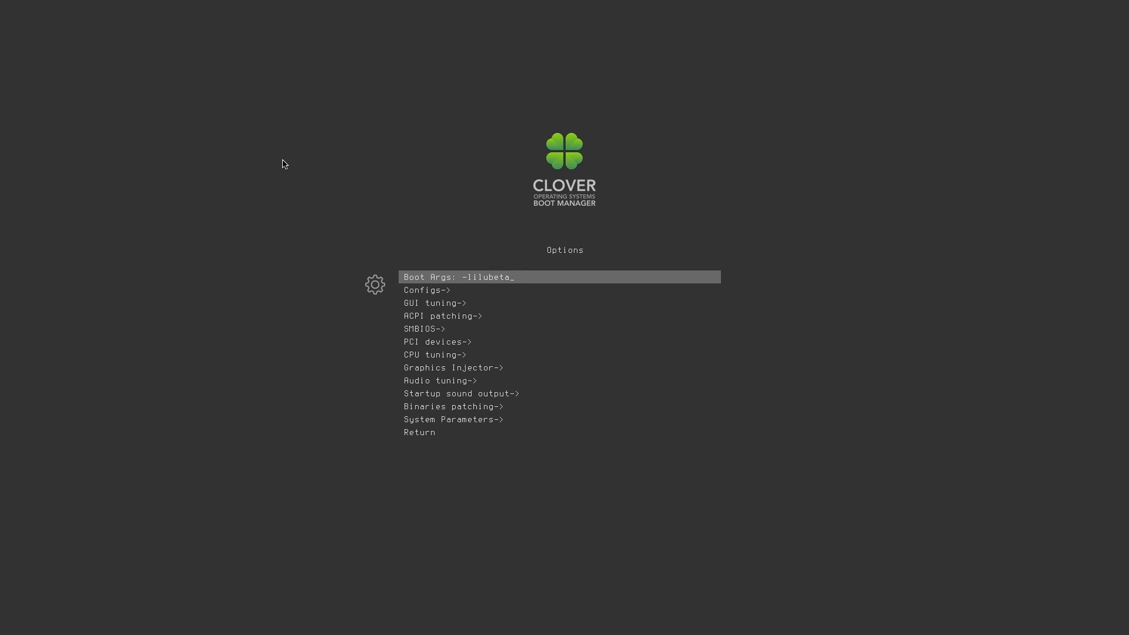